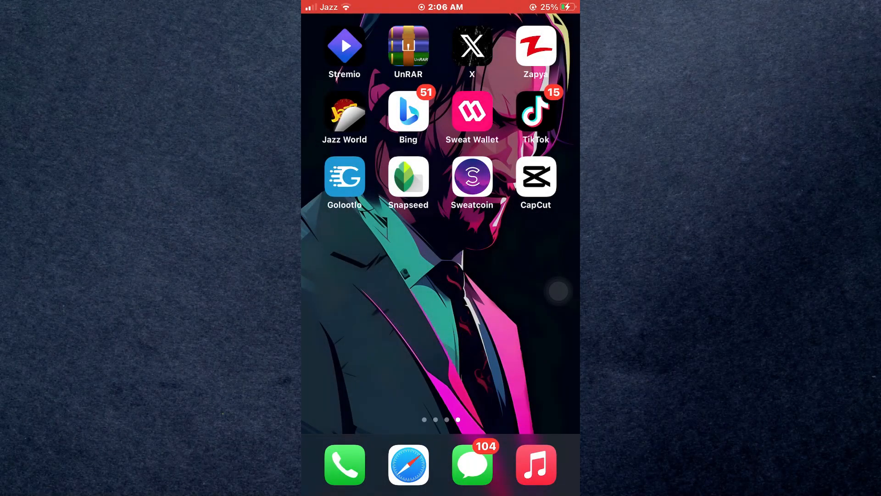
Step: Find Shortcuts by searching 'Sho' in the App Library and launch it
scroll(left, 3)
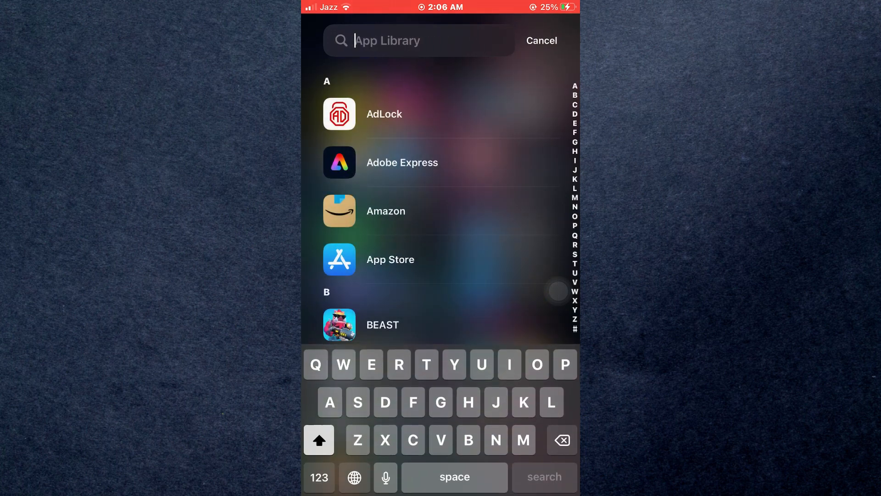
text(Sho)
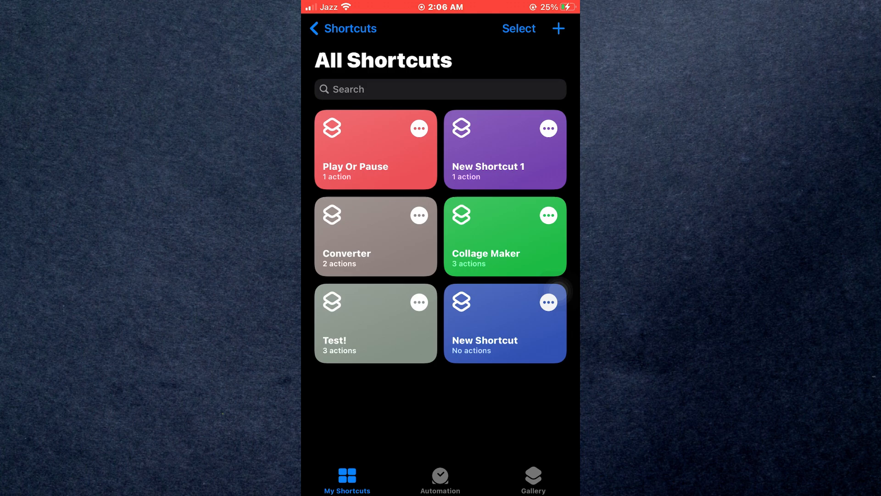
Step: Create a new shortcut named 'Converter' and open its details settings
click(559, 28)
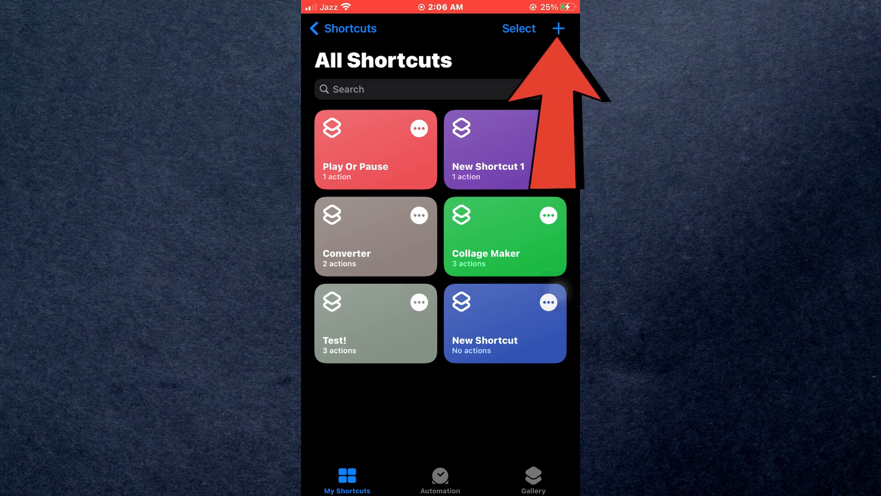
click(560, 28)
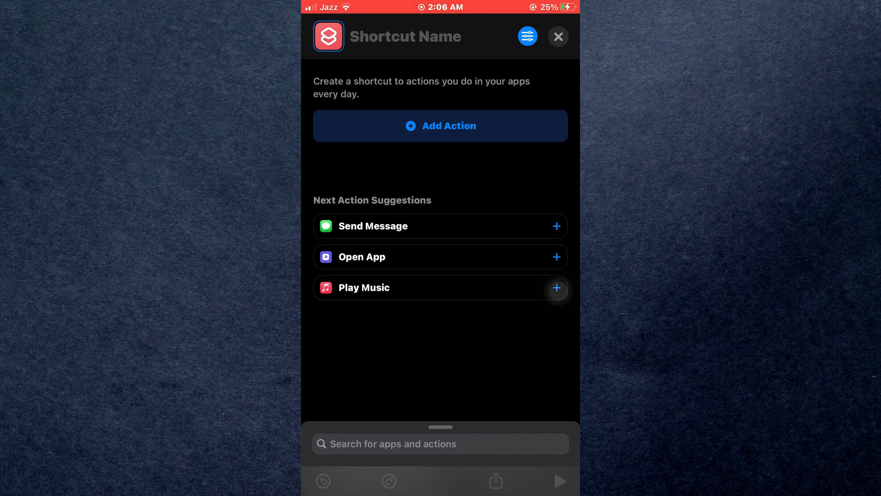
text(Converter)
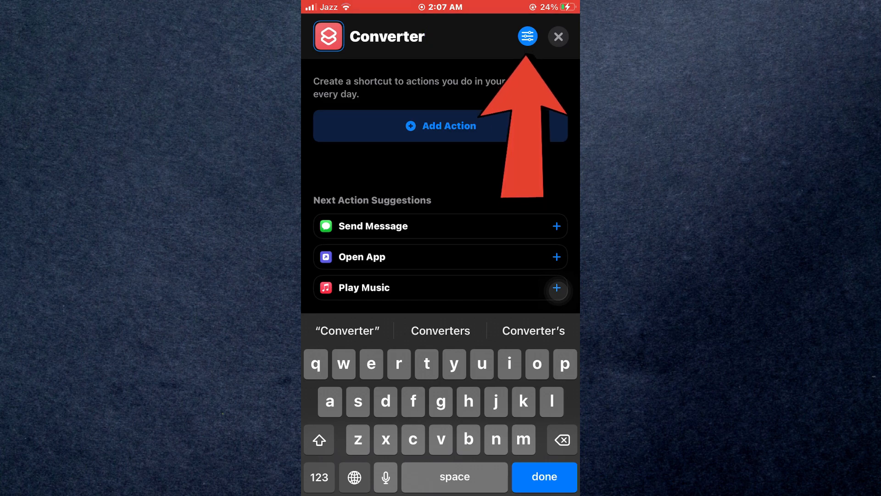
click(531, 36)
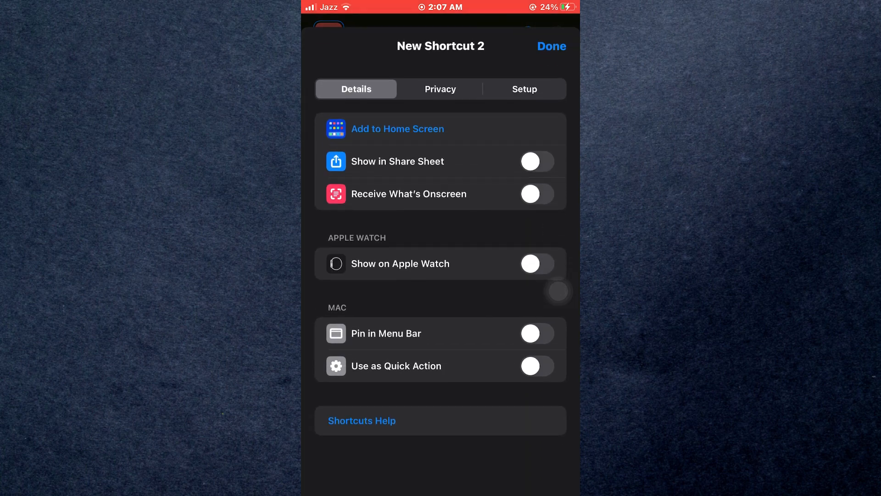
Step: Enable Show in Share Sheet for Converter and restrict accepted input to Media only
click(537, 161)
text(Converter)
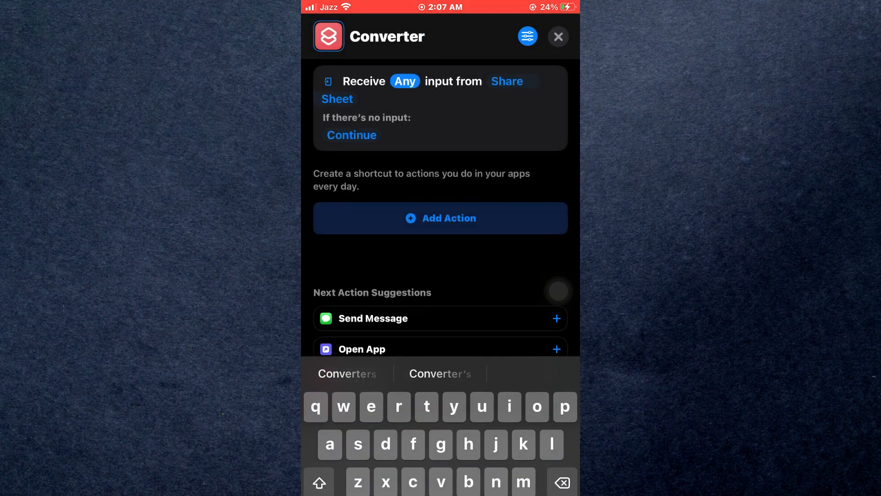
click(404, 81)
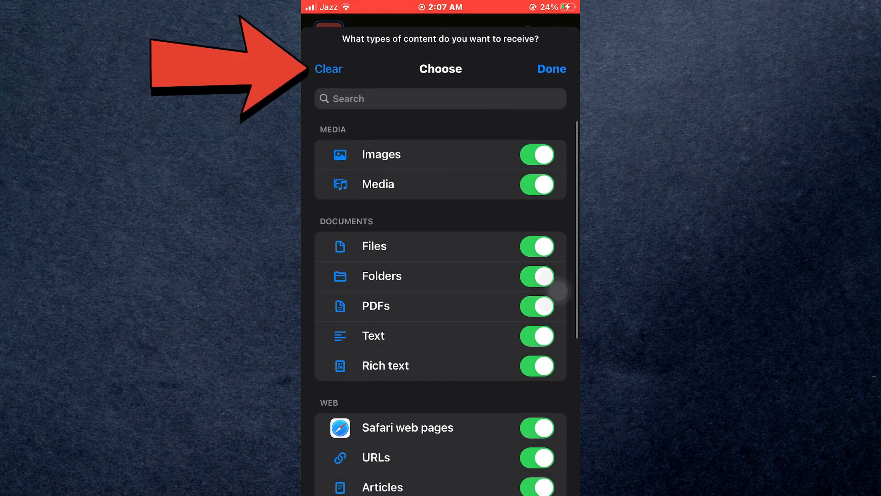
click(328, 68)
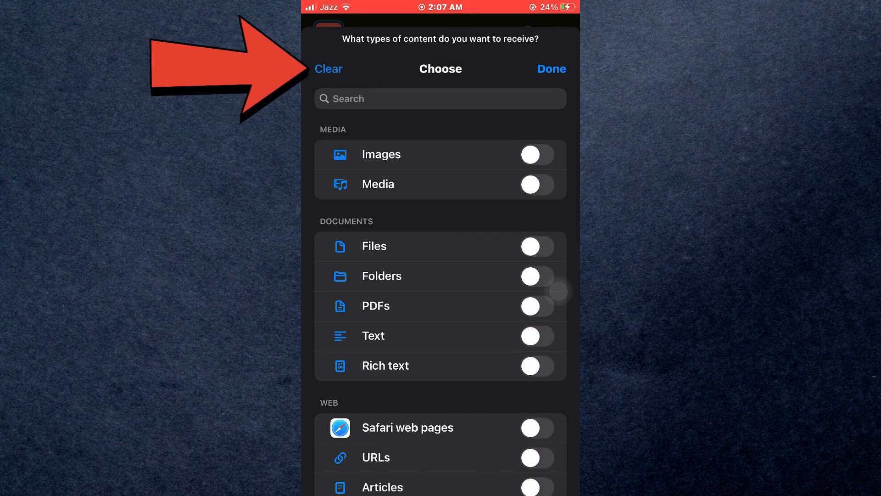
click(536, 184)
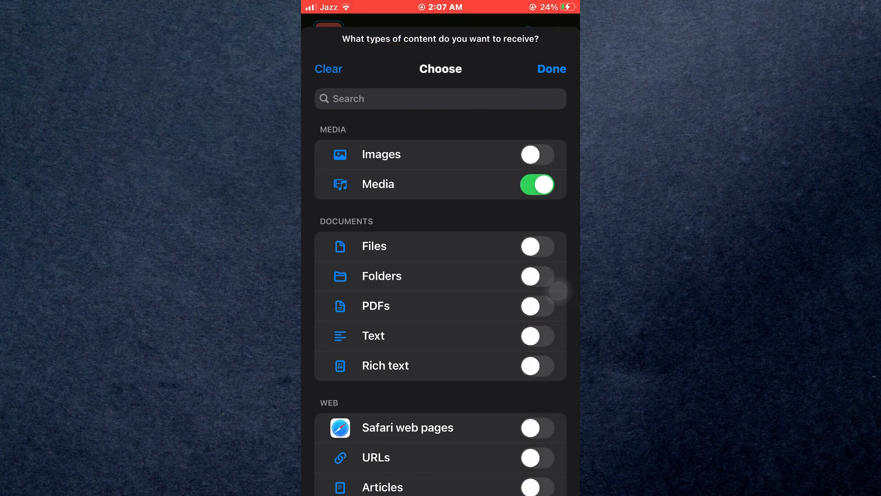
click(551, 68)
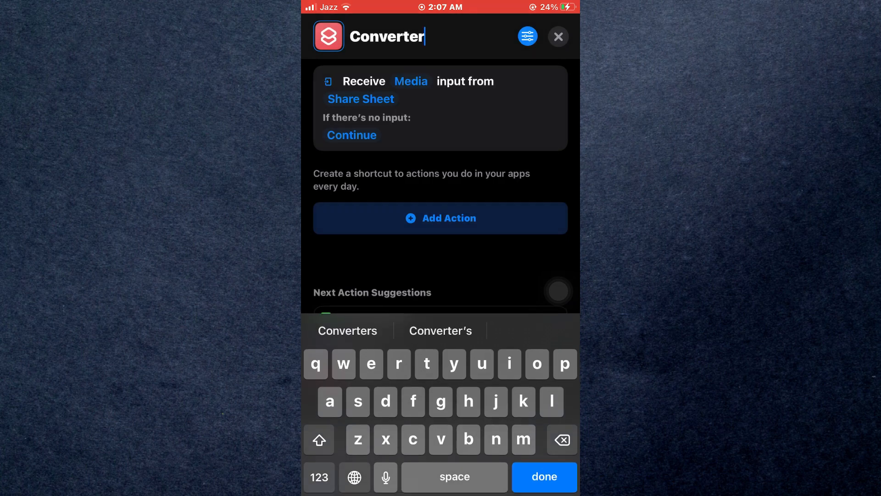
Step: Add an Encode Media action set to Audio Only, then search actions for 'Save file'
click(545, 476)
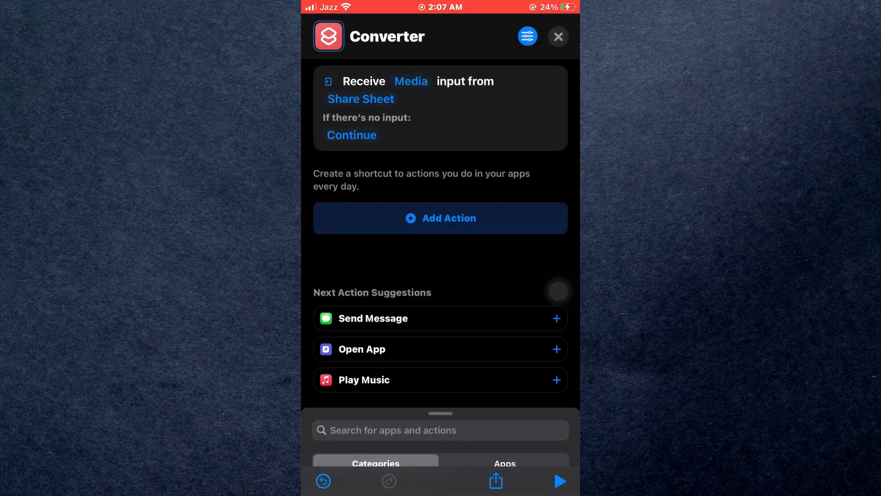
click(440, 218)
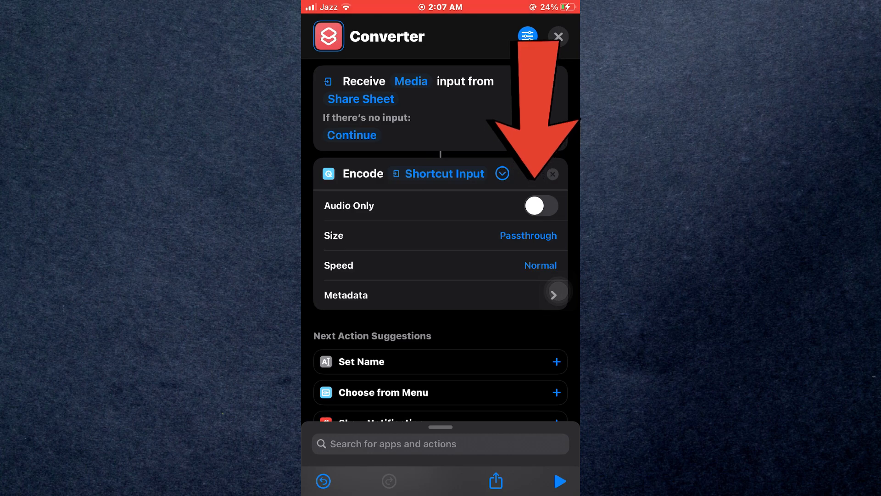
click(540, 206)
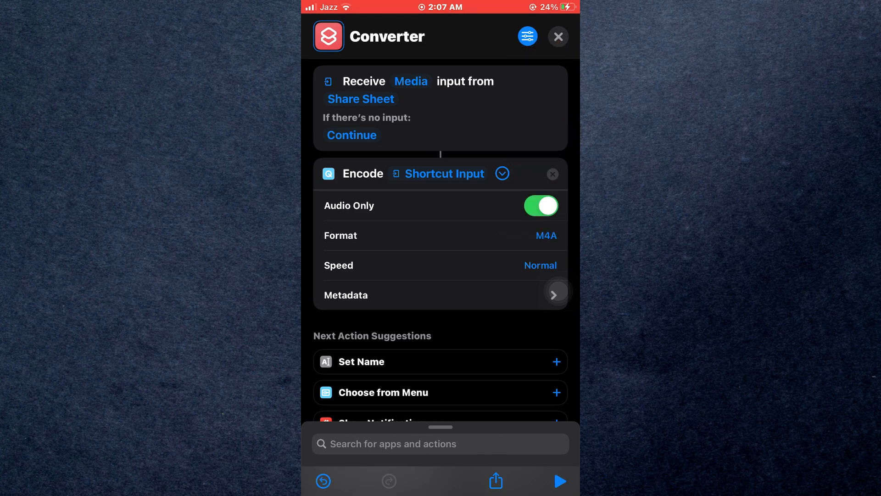
click(440, 444)
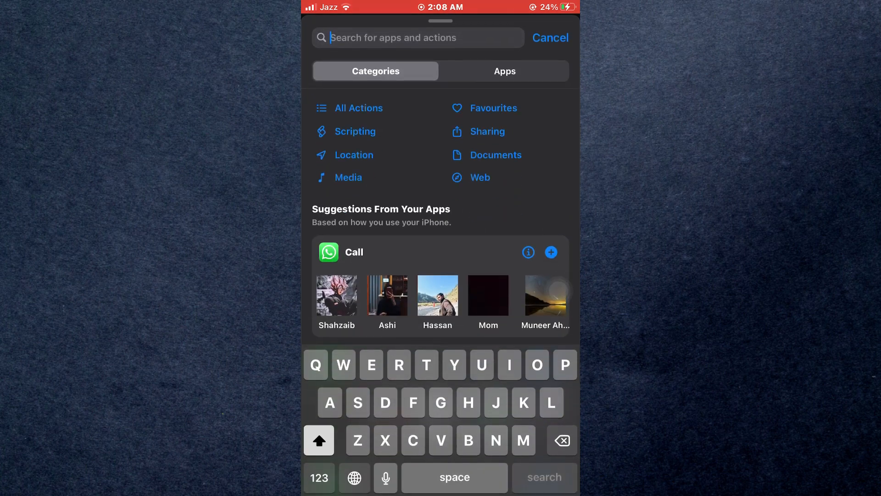
text(Save file)
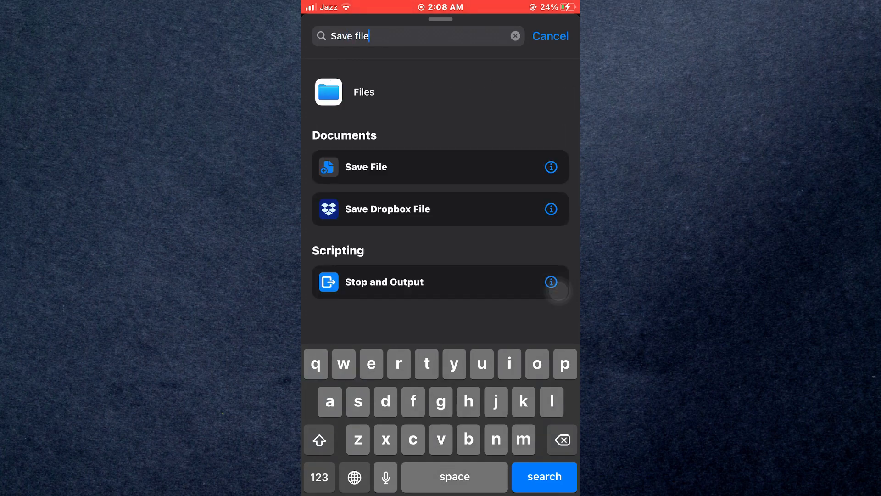
Step: Add Save File after encoding with Overwrite If File Exists turned on
click(366, 167)
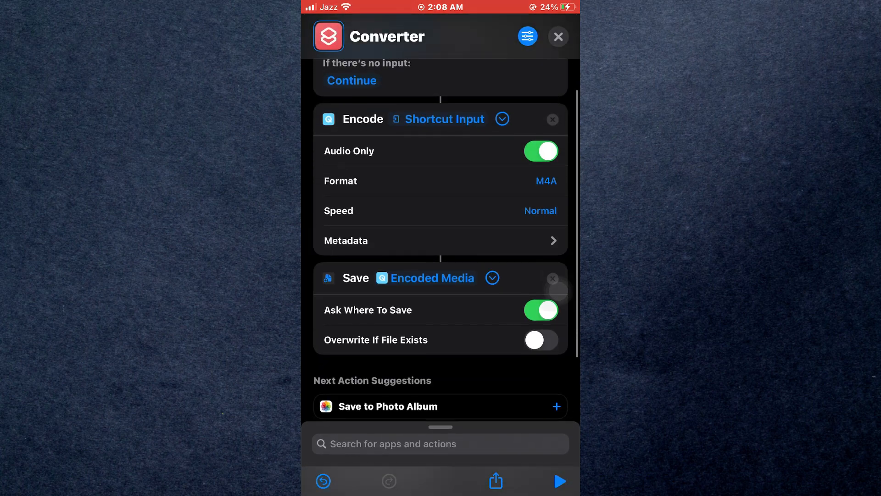
scroll(down, 3)
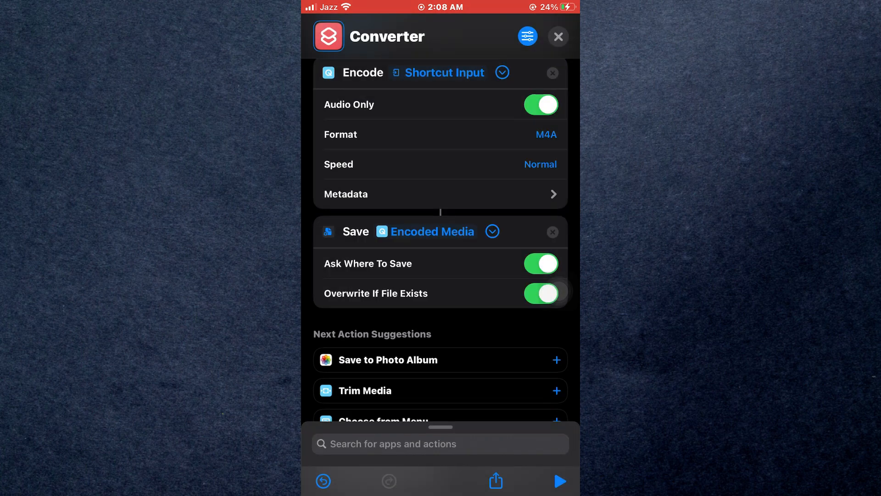
click(559, 35)
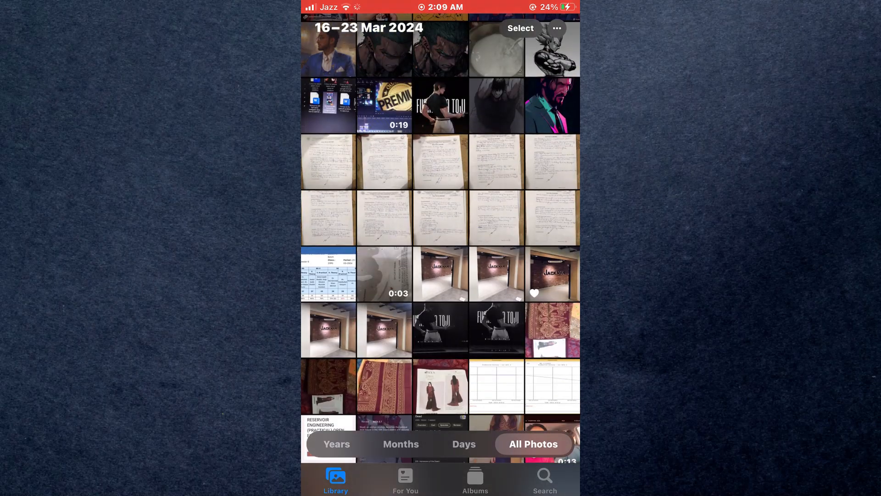
Step: Share the 19-second video from Photos to the Converter New shortcut
click(385, 103)
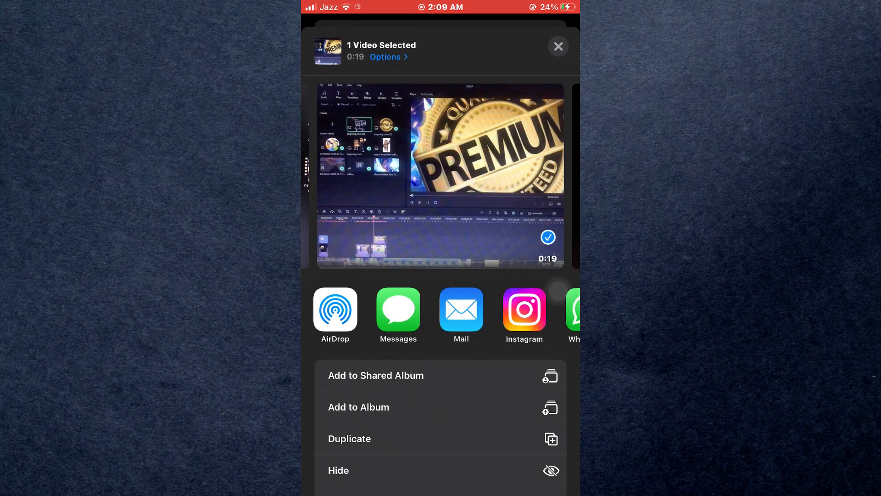
scroll(down, 3)
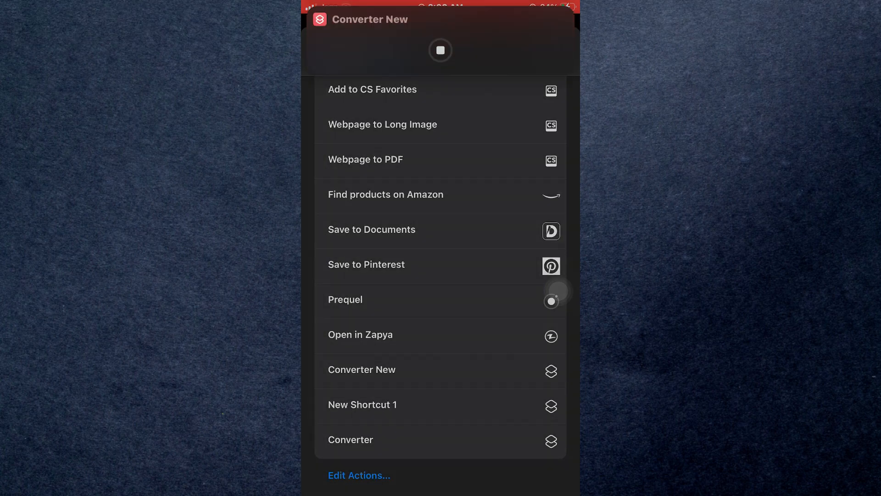
click(371, 229)
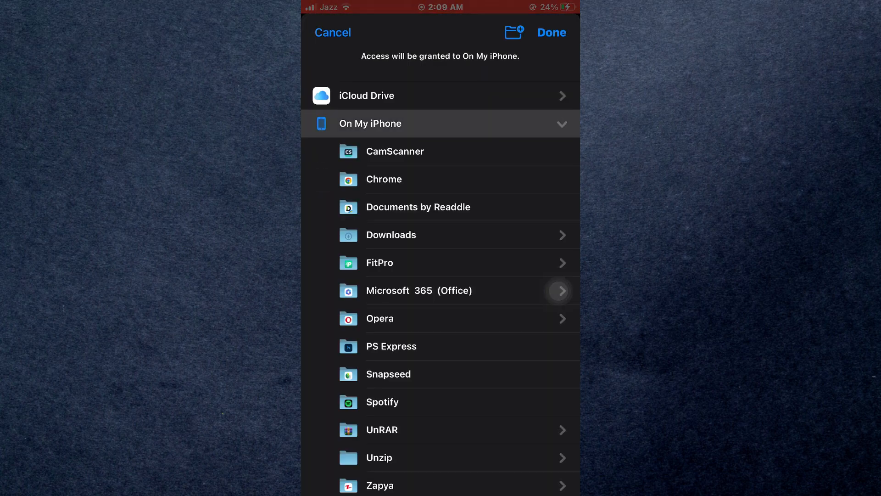
Step: Save the audio to On My iPhone, then open and play IMG_0565
click(370, 122)
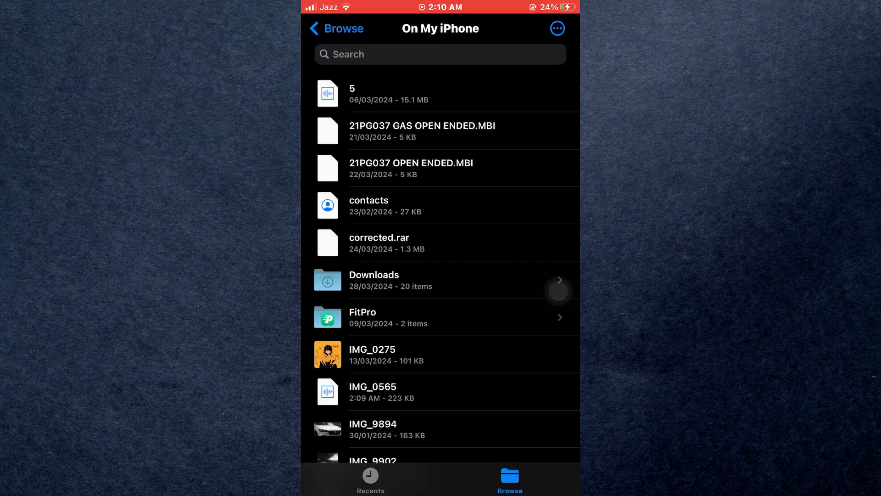
click(372, 392)
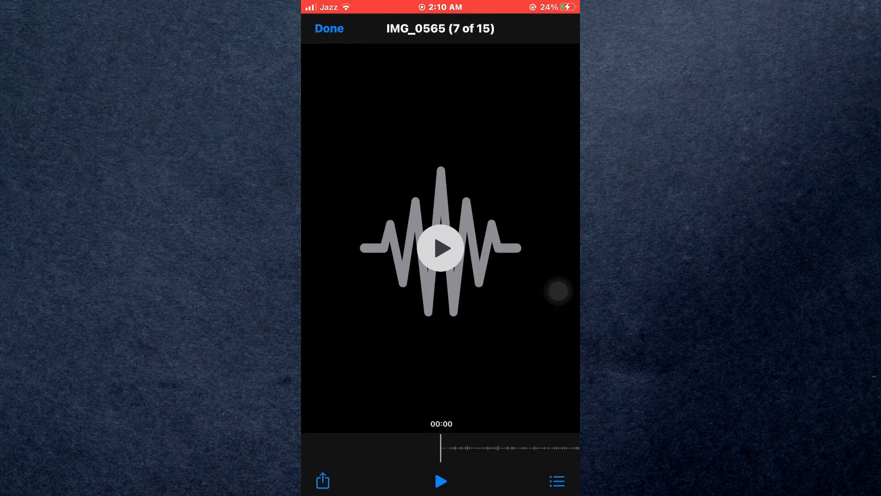
click(441, 248)
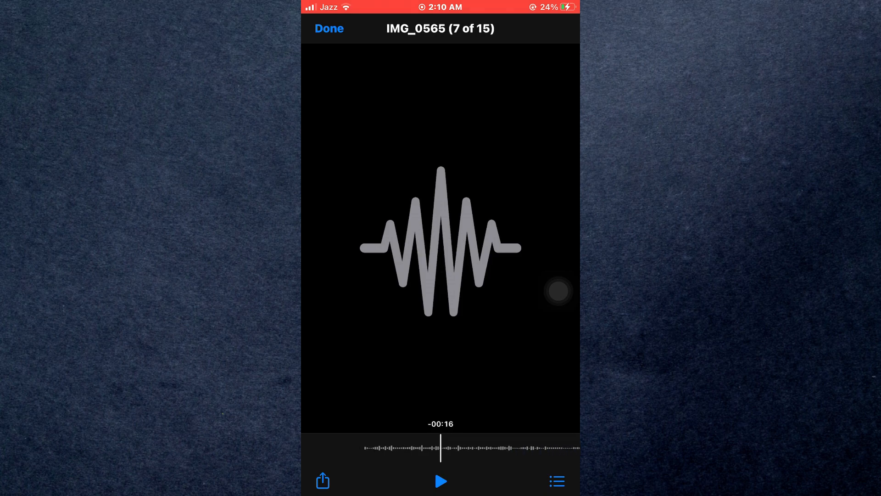